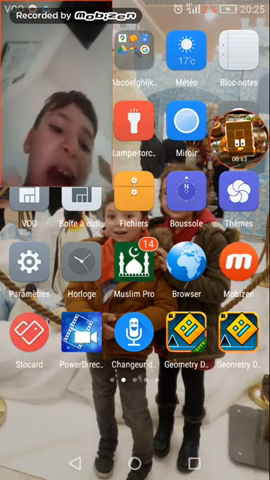
Swipe through the home screen pages to reach the page with the needed app.
scroll(left, 3)
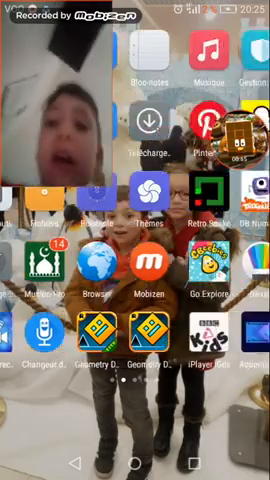
scroll(left, 3)
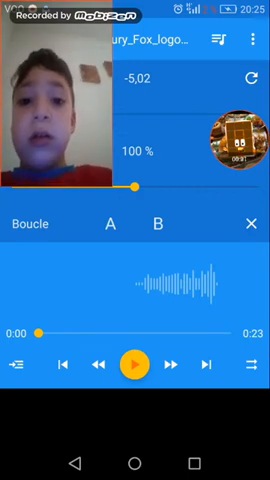
Save the -5.02 pitch-shifted 20th Century Fox logo audio to a file via 'Enregistrer dans un fichier'.
click(256, 40)
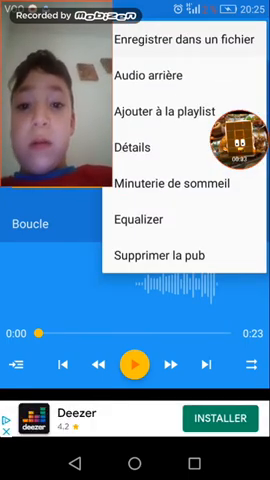
click(180, 44)
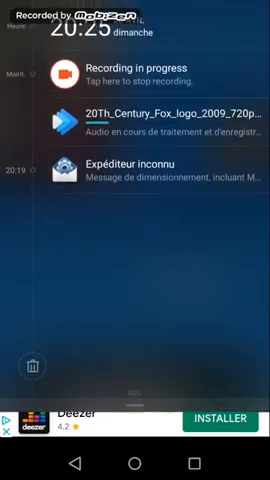
Act on the logo file notification in the shade, landing in PowerDirector's new-project setup.
click(150, 128)
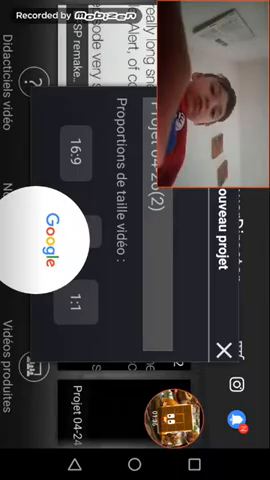
Abandon PowerDirector's aspect-ratio setup and return to the Android home screen.
key(home)
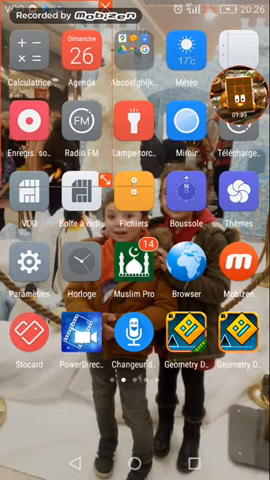
Swipe to the home screen page holding the Color Video Effect icon.
scroll(left, 3)
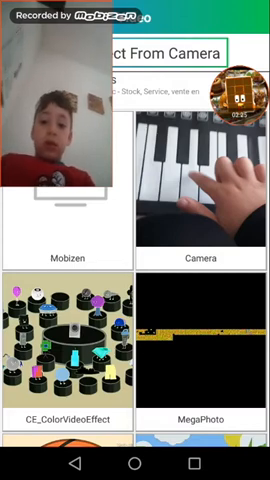
Scroll down the video gallery to the downloaded 20th Century Fox logo clip.
scroll(down, 3)
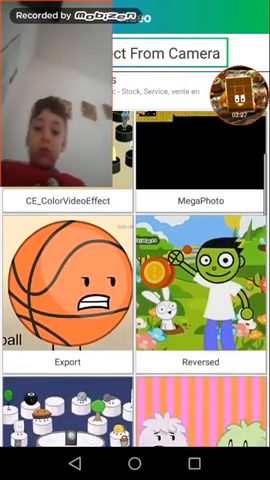
scroll(down, 3)
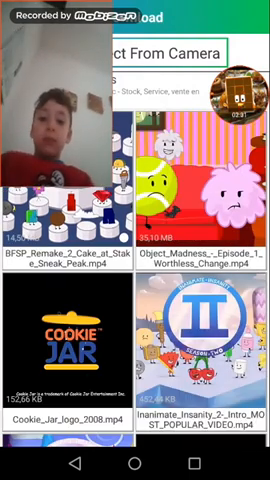
scroll(down, 3)
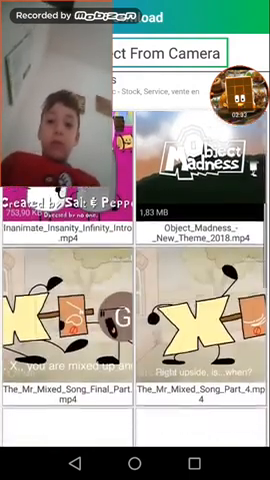
scroll(down, 3)
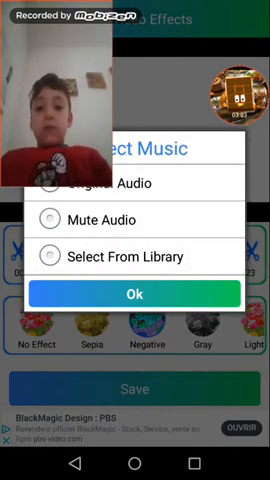
Take the clip's soundtrack from the audio library with Select From Library and confirm with Ok.
click(48, 184)
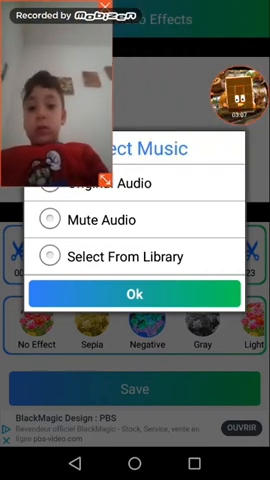
click(136, 294)
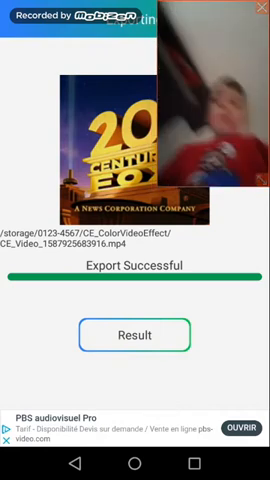
View the exported CE_Video files in the app's saved-videos gallery via Result.
click(136, 334)
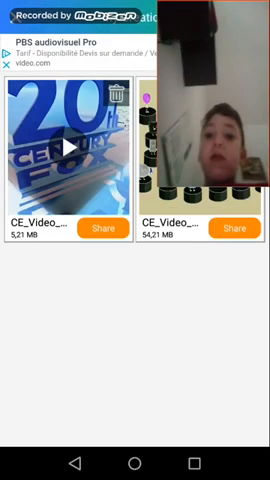